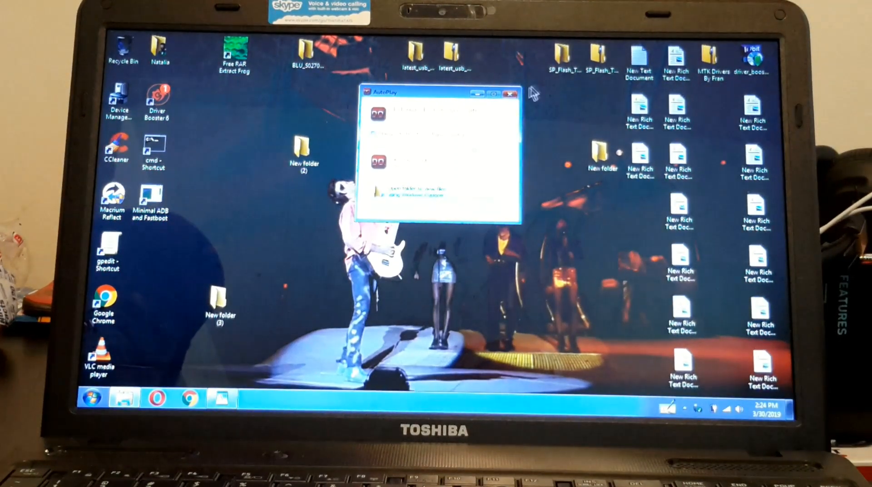
- Dismiss the AutoPlay prompt and launch the Minimal ADB and Fastboot shortcut
left_click(510, 93)
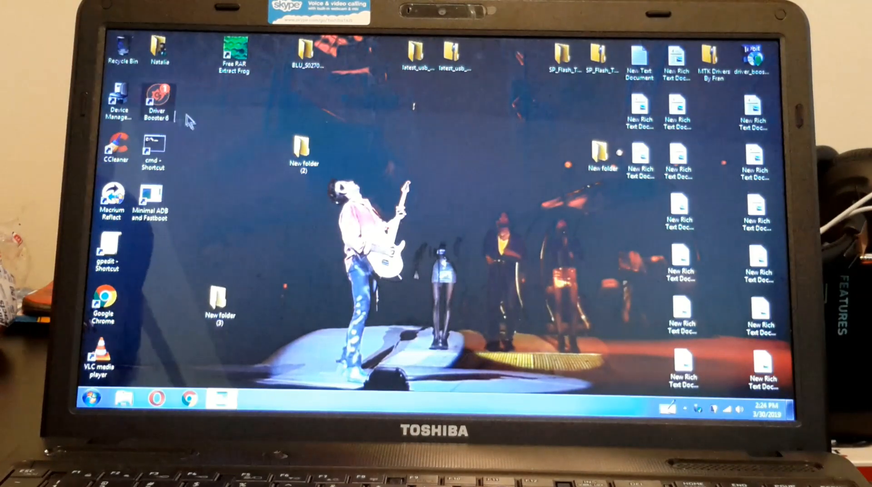
left_click(117, 97)
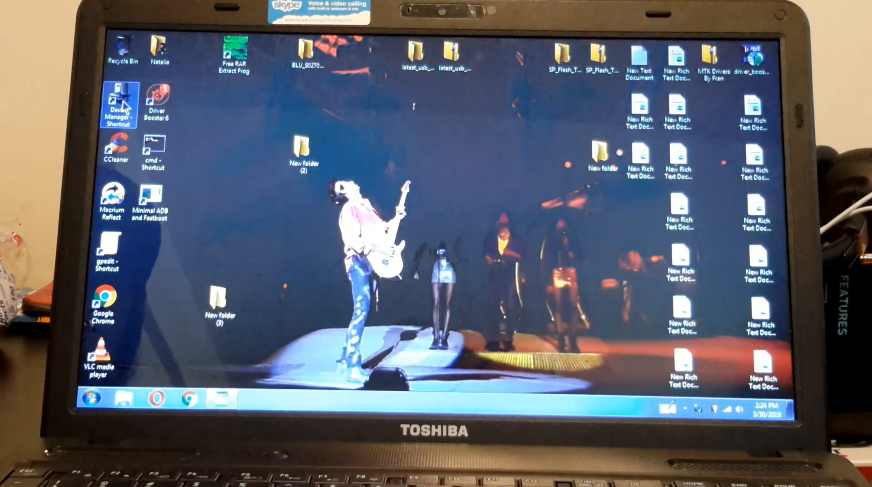
double_click(118, 99)
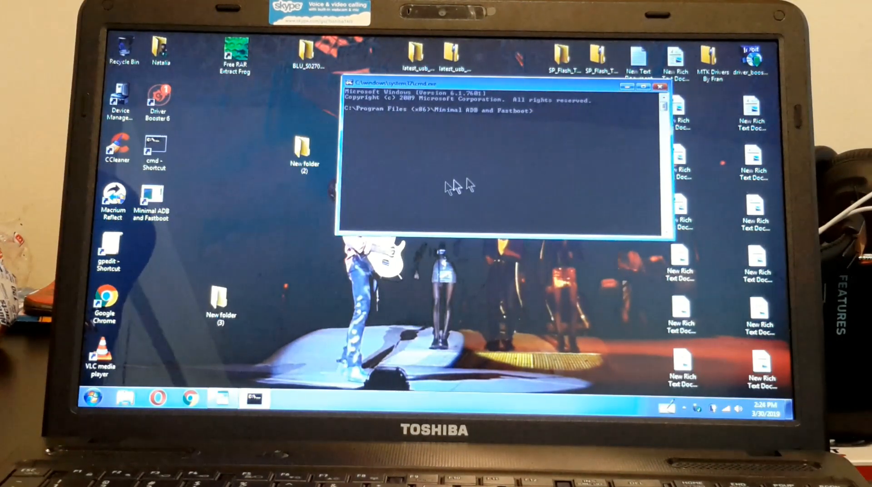
mouse_move(552, 119)
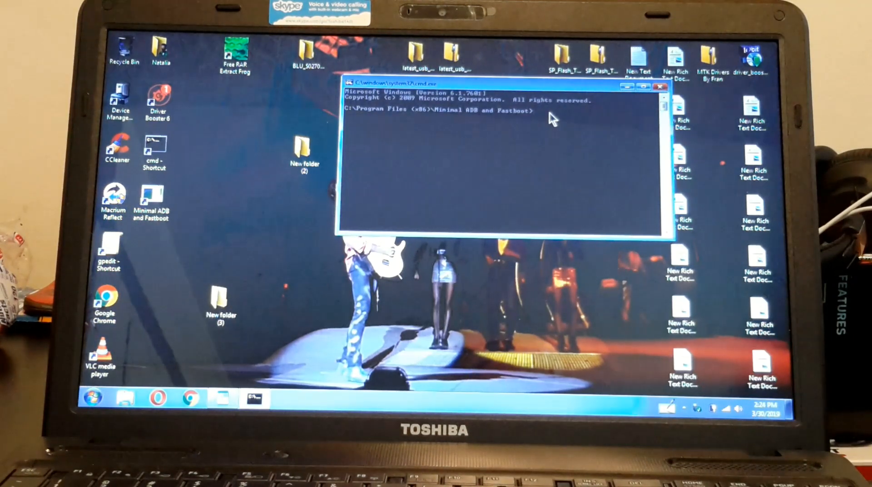
- Run 'adb devices' to list the tablet, then 'adb reboot bootloader'
type("adb")
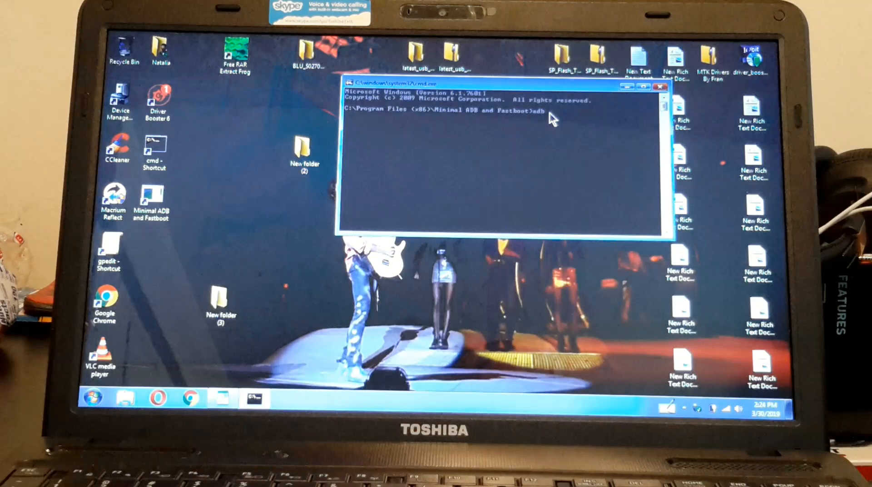
type("devices")
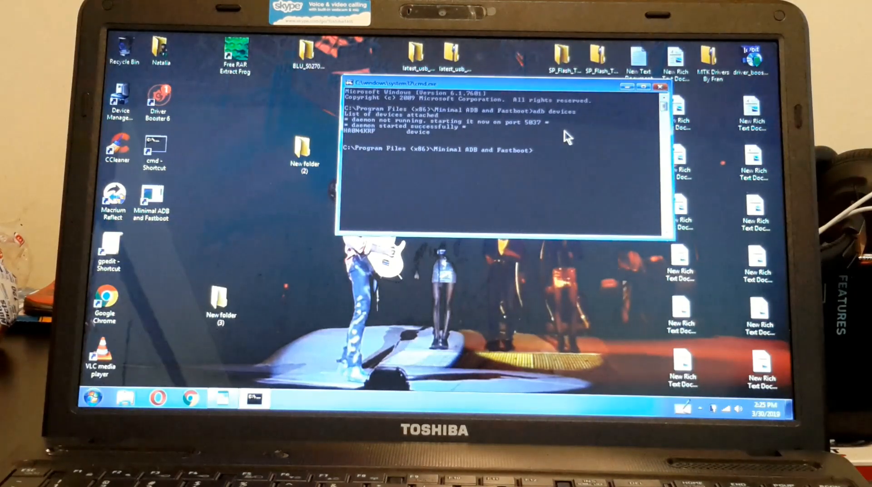
type("adb reboot bootloader")
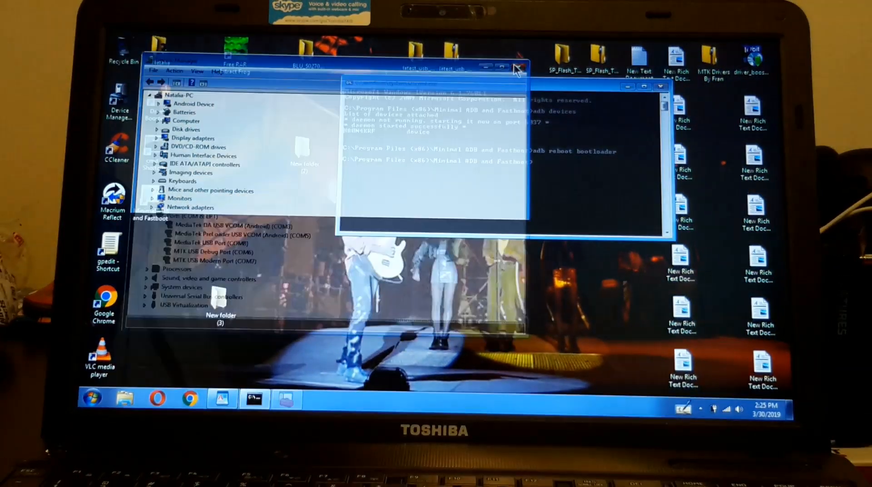
- Close Device Manager and run 'fastboot oem unlock-go' from the notes
left_click(519, 67)
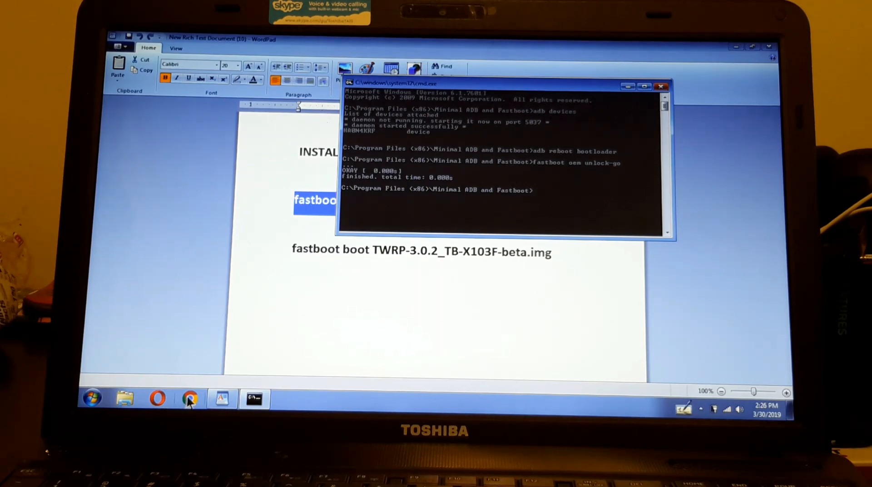
mouse_move(191, 410)
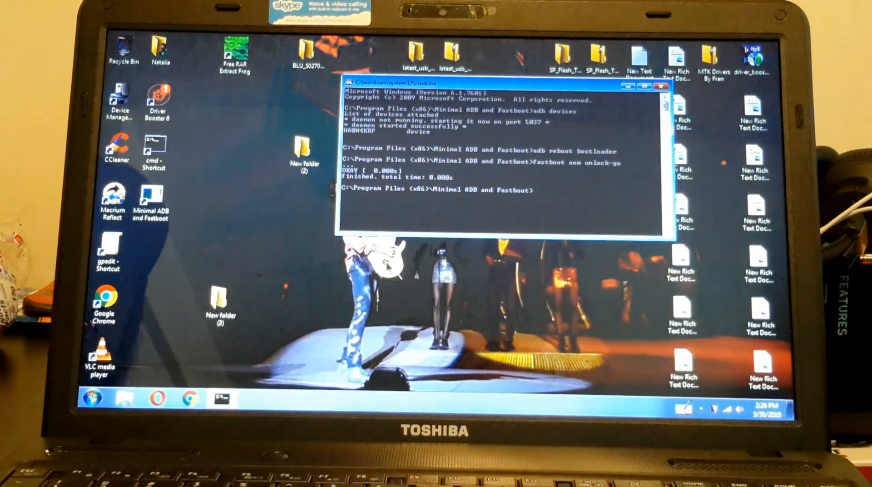
mouse_move(208, 221)
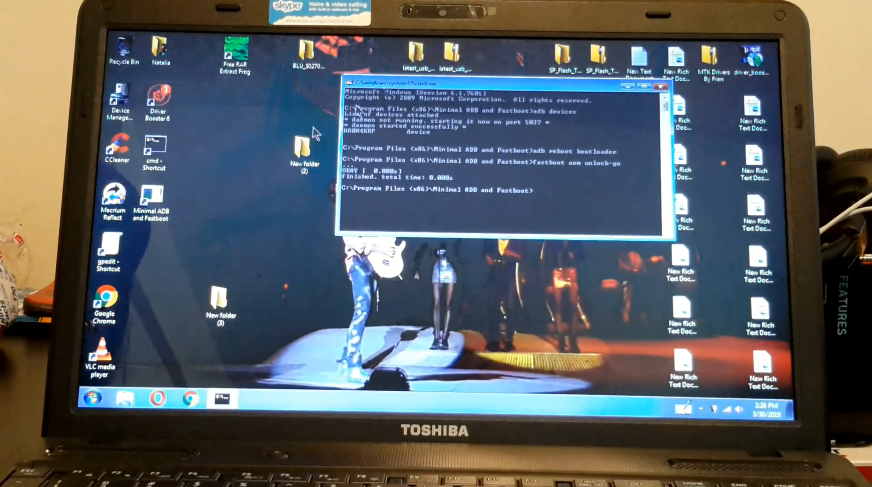
- Confirm the TWRP .img is in the Minimal ADB and Fastboot folder, then close Explorer
right_click(147, 201)
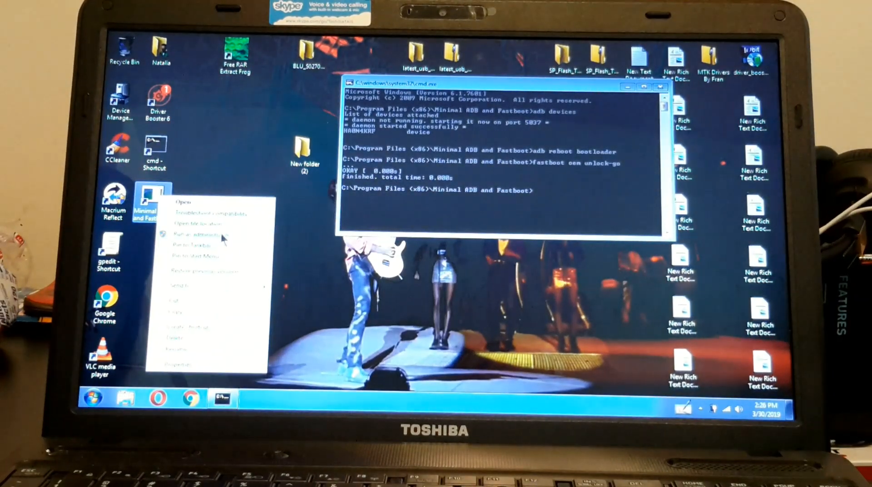
mouse_move(238, 254)
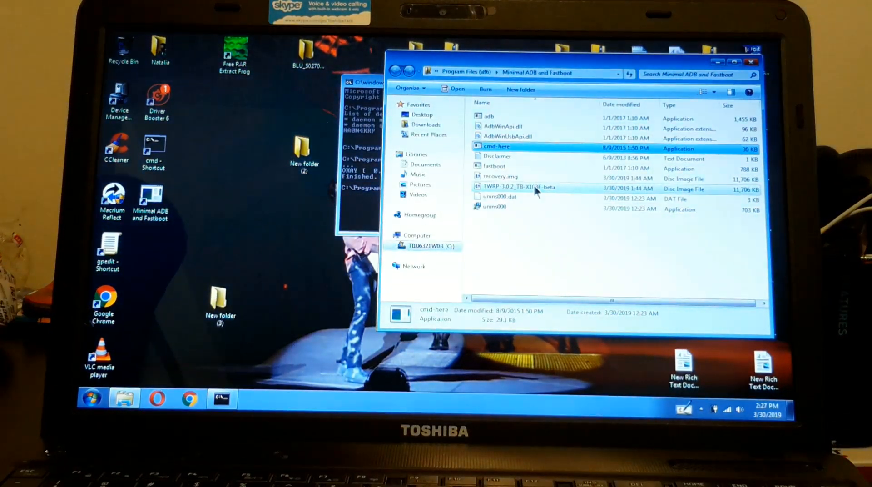
mouse_move(522, 199)
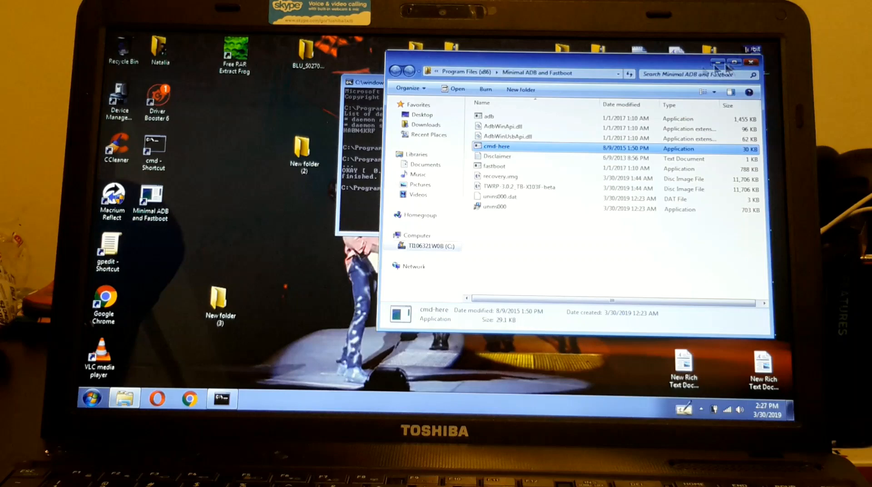
mouse_move(752, 63)
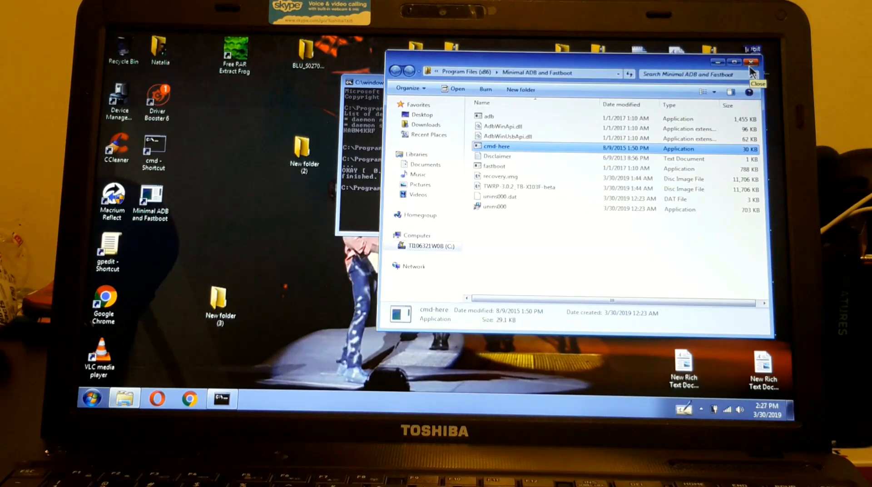
left_click(751, 63)
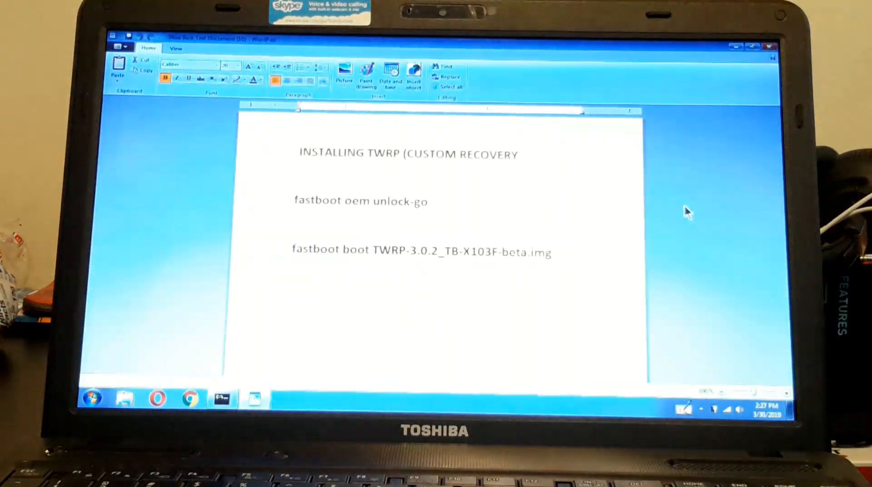
- Paste the 'fastboot boot TWRP-3.0.2_TB-X103F-beta.img' line from the notes into cmd
double_click(541, 255)
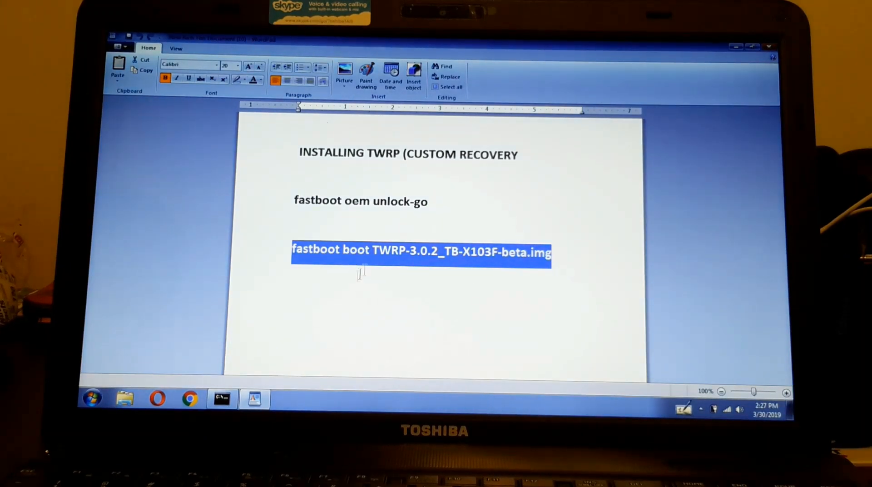
left_click(222, 399)
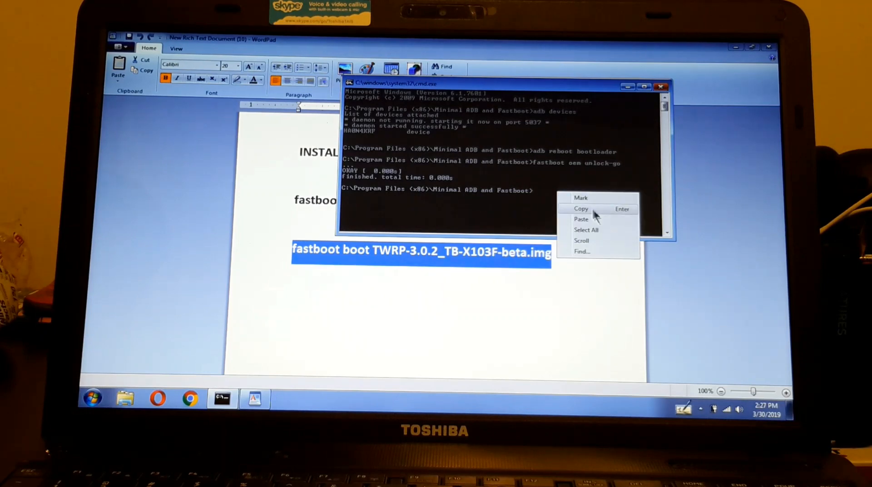
left_click(581, 219)
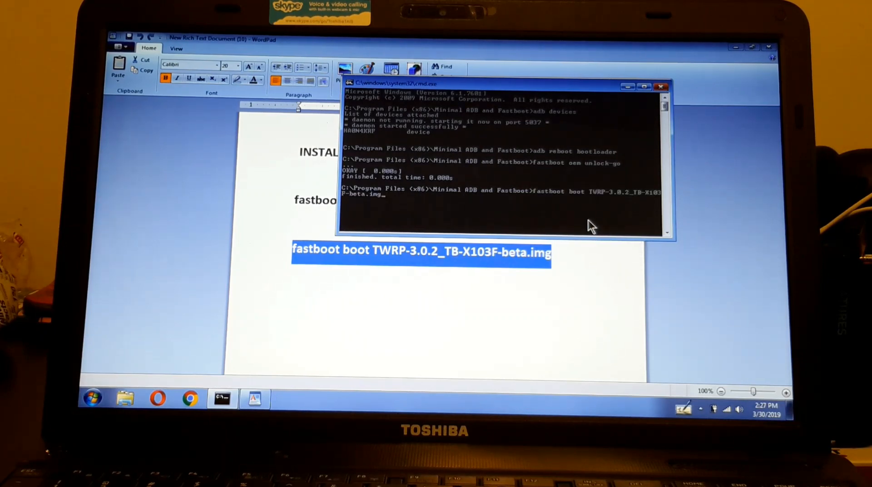